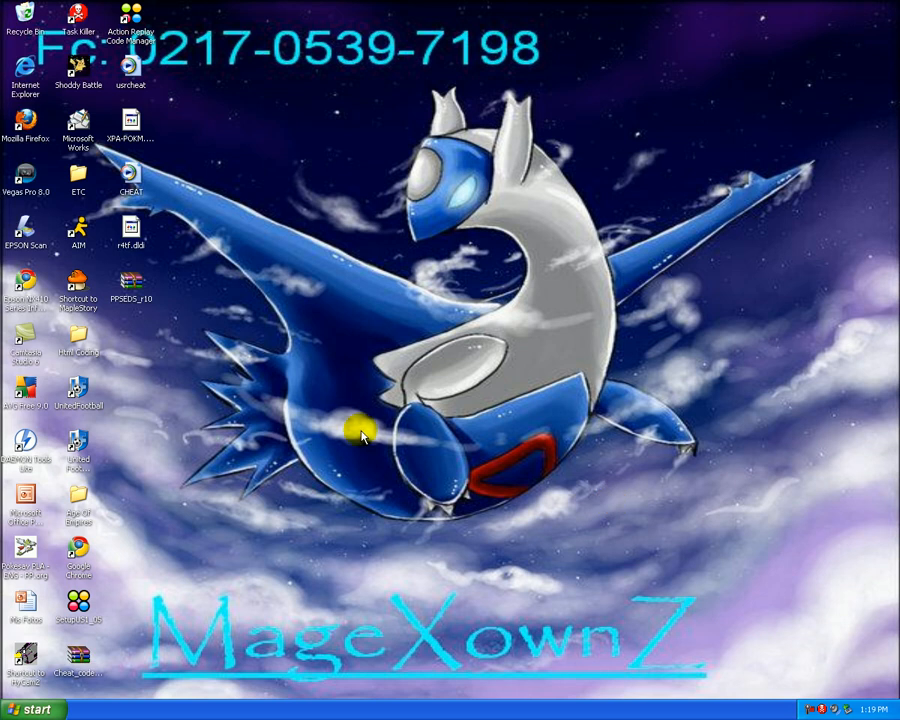
{"action": "mouse_move", "coordinate": [336, 468]}
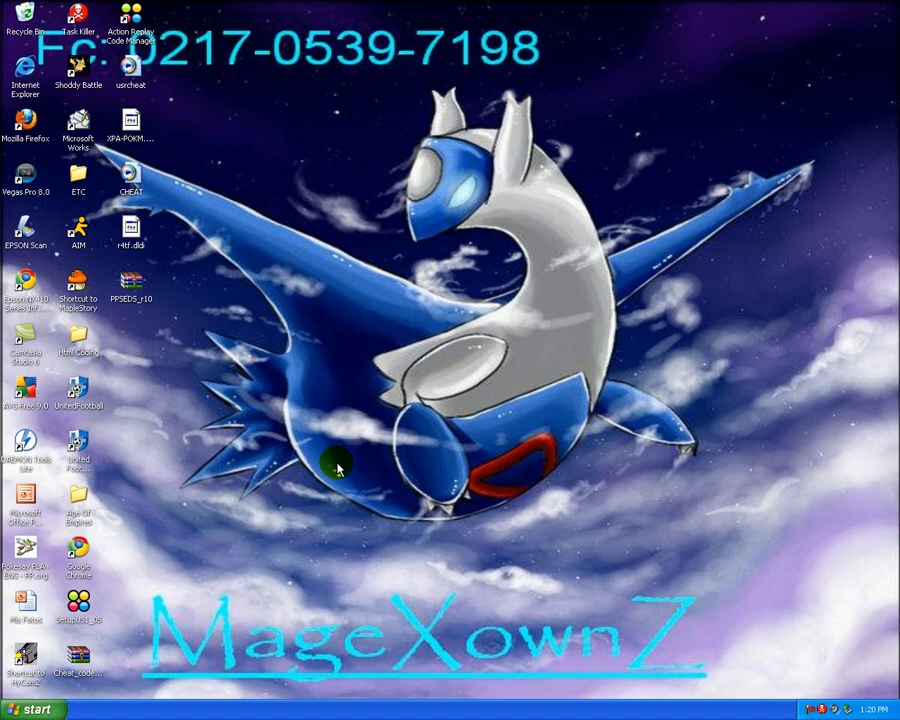
{"action": "mouse_move", "coordinate": [132, 688]}
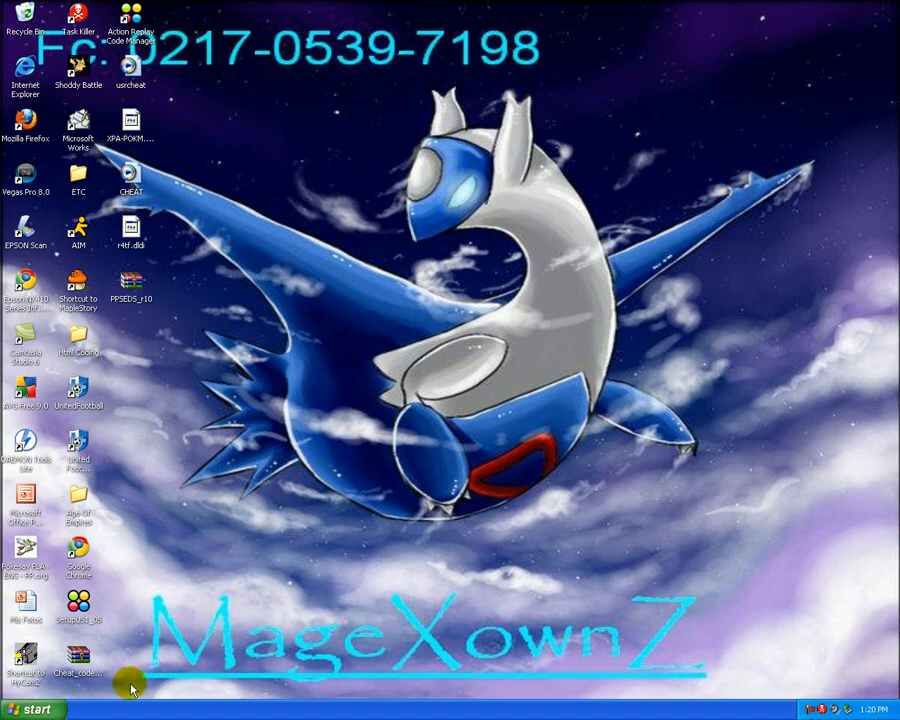
- Launch Google Chrome from the Windows XP desktop and load projectpokemon.org
{"action": "left_click", "coordinate": [34, 708]}
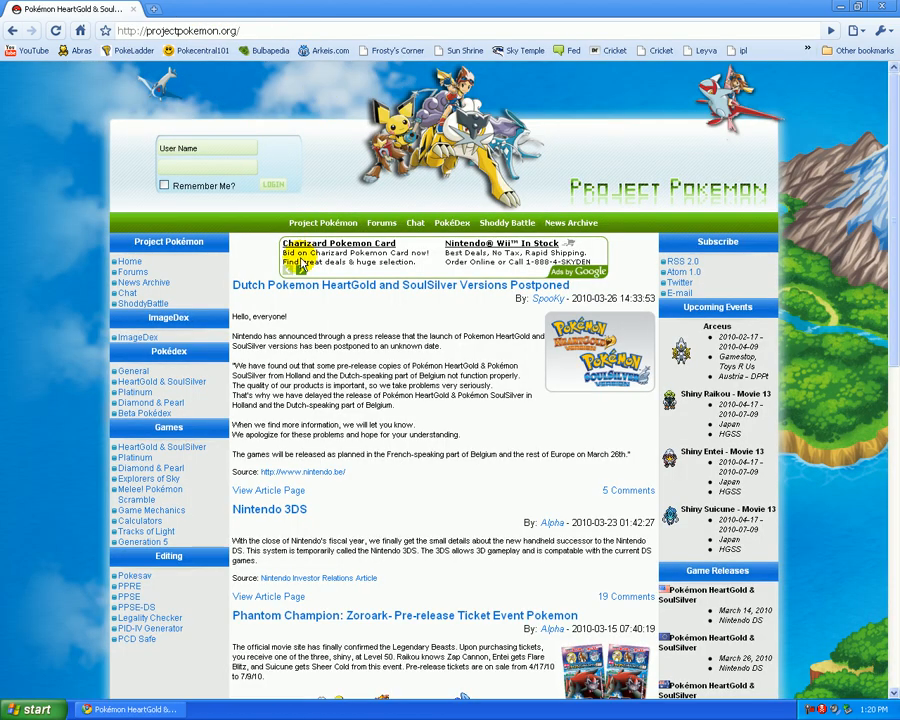
- Open the PPSE-DS save editor page from the Editing section of the sidebar
{"action": "scroll", "scroll_direction": "down", "scroll_amount": 3}
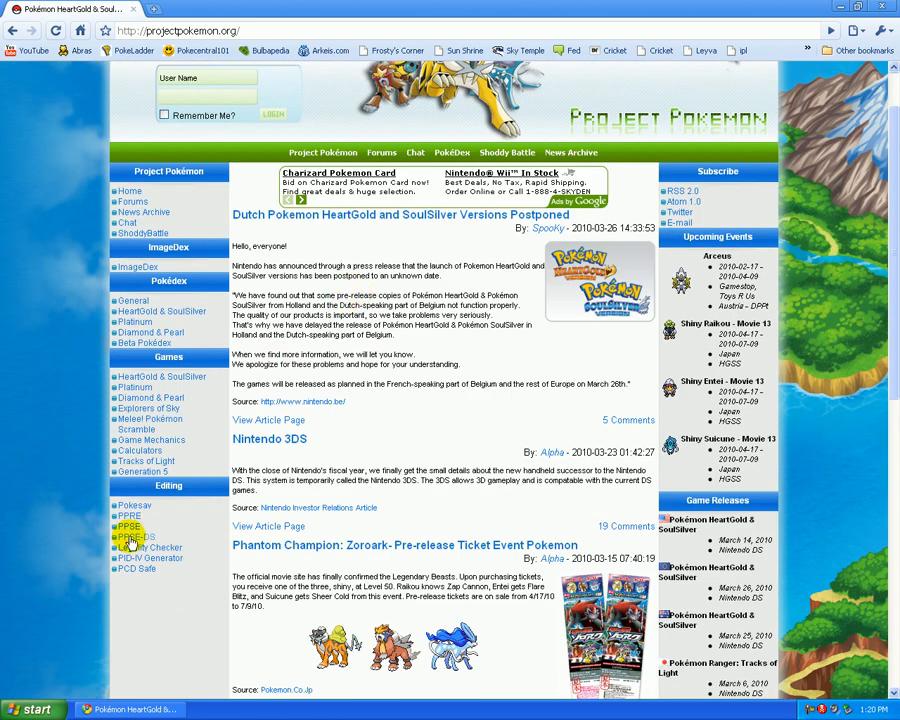
{"action": "left_click", "coordinate": [136, 536]}
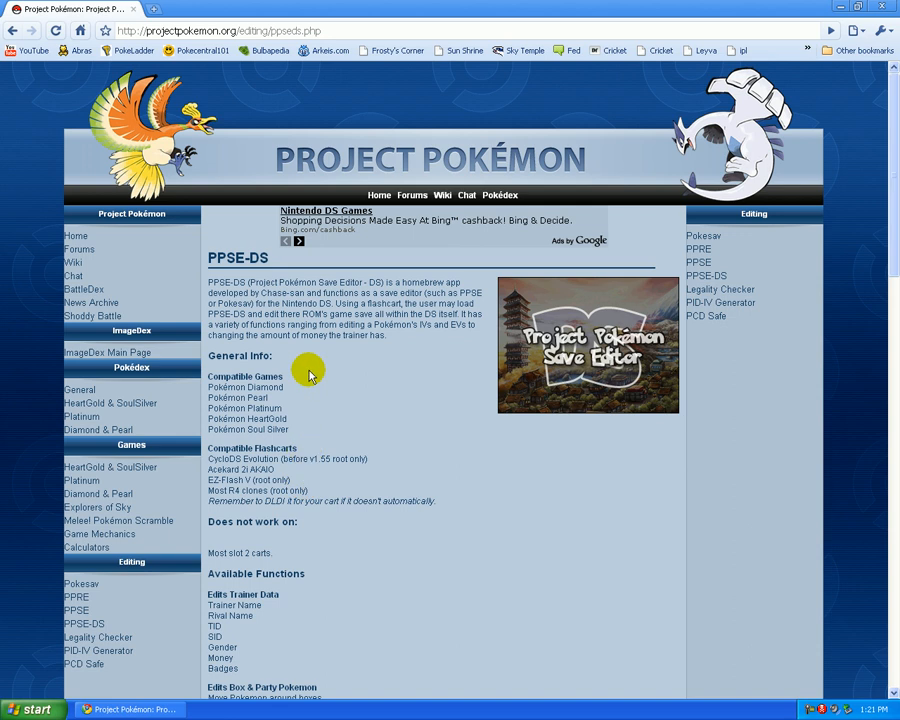
{"action": "mouse_move", "coordinate": [280, 548]}
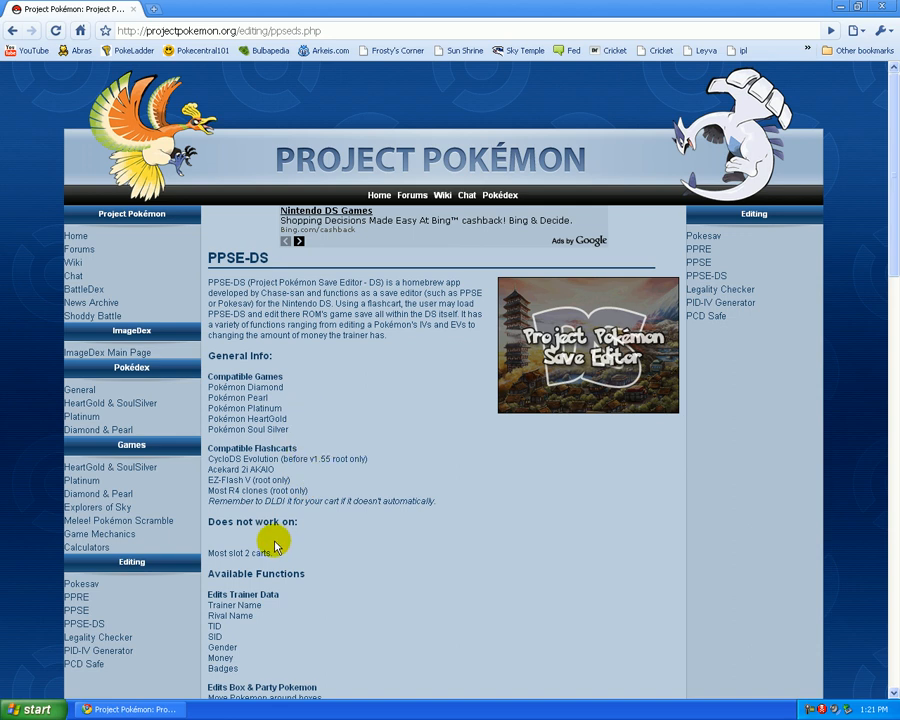
{"action": "mouse_move", "coordinate": [276, 396]}
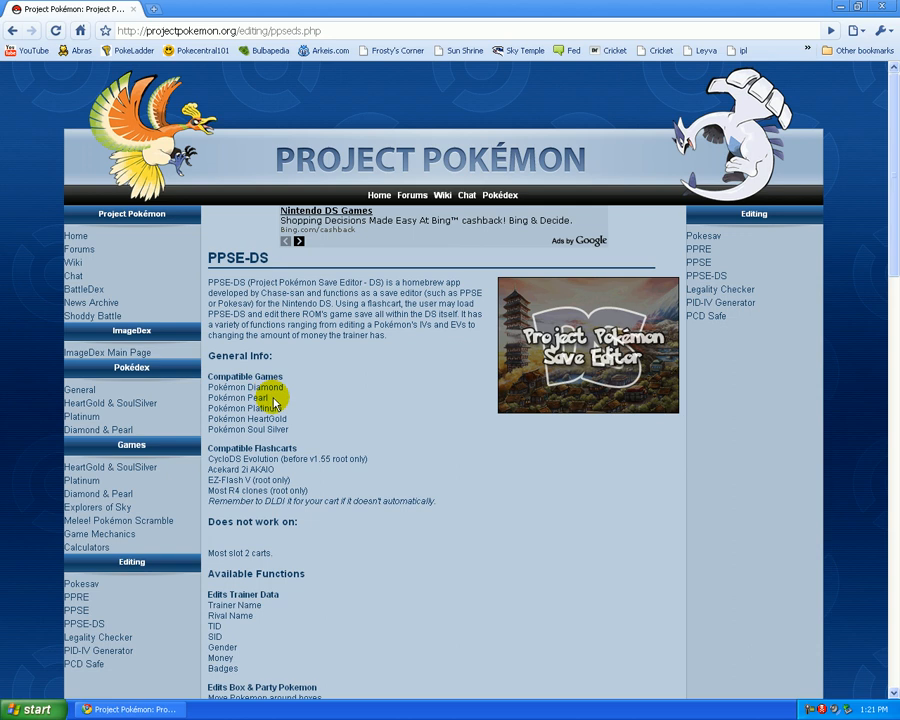
{"action": "mouse_move", "coordinate": [310, 480]}
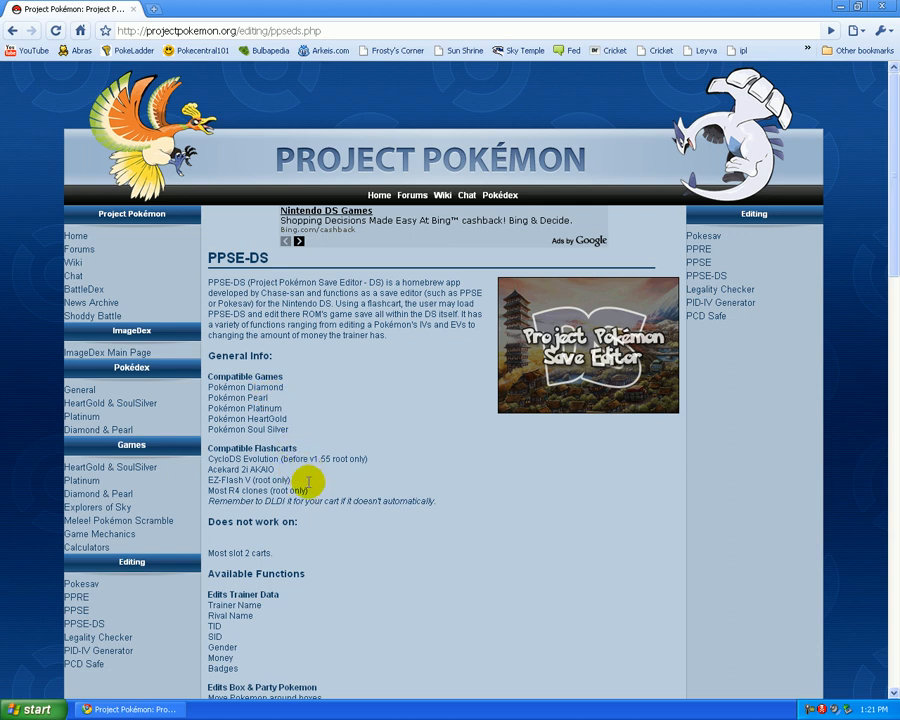
- Review the PPSE-DS compatible games and features list, then start a blank new tab
{"action": "scroll", "scroll_direction": "down", "scroll_amount": 3}
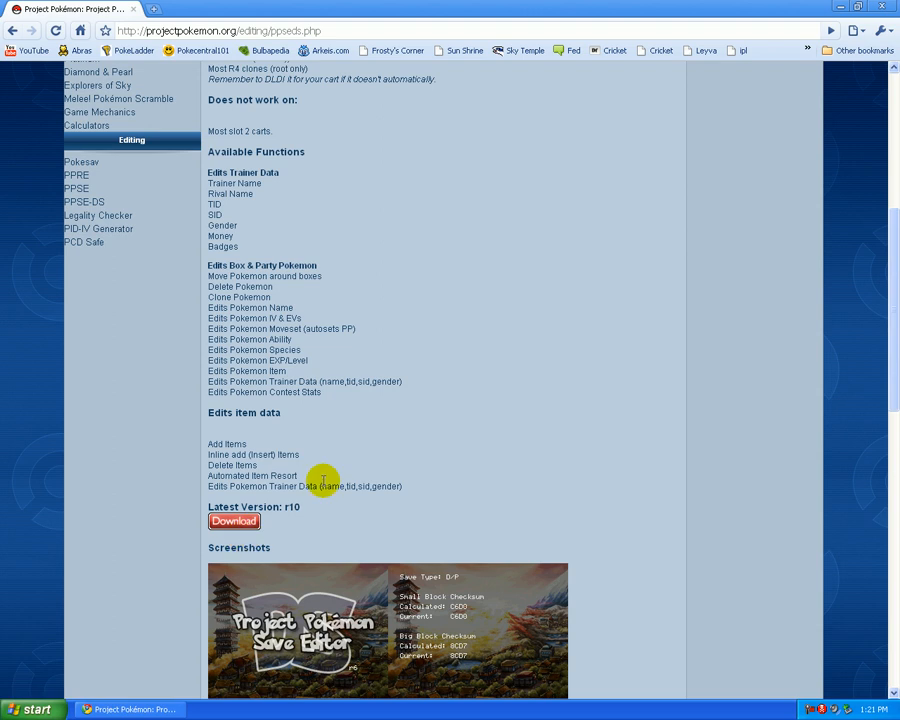
{"action": "mouse_move", "coordinate": [316, 380]}
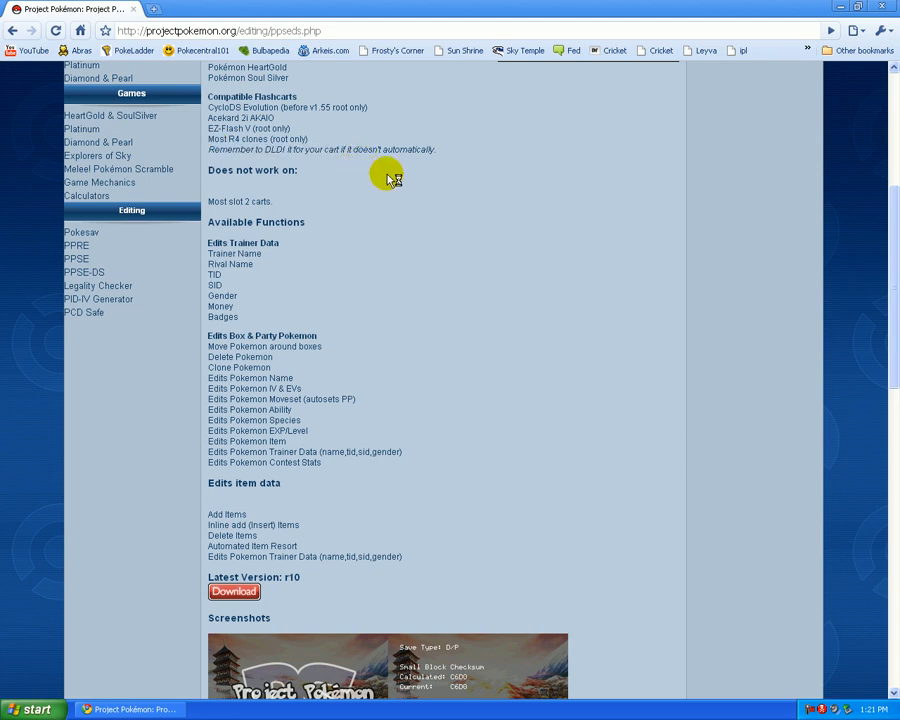
{"action": "left_click", "coordinate": [290, 8]}
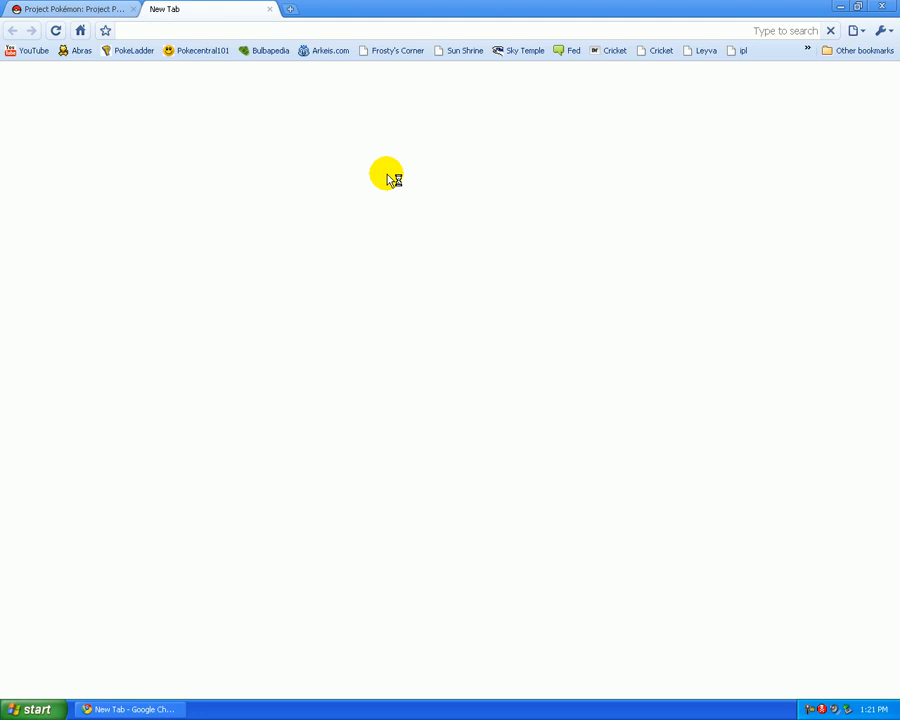
- Search Google for 'r4 dldi patch' and open the DLDI device interface result
{"action": "type", "text": "r4+dldi+patch"}
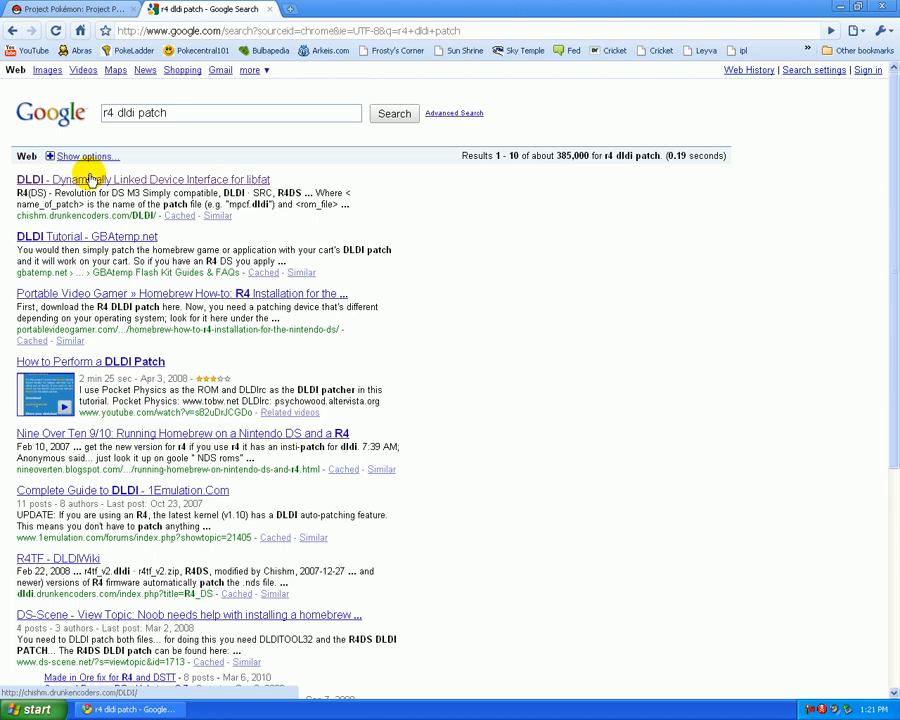
{"action": "left_click", "coordinate": [144, 180]}
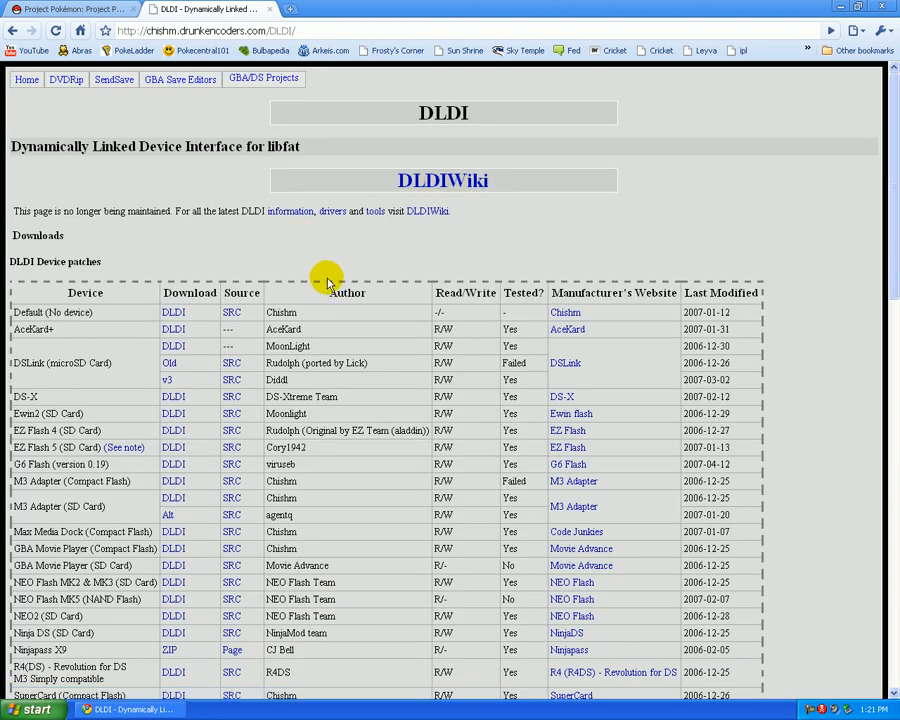
{"action": "mouse_move", "coordinate": [350, 348]}
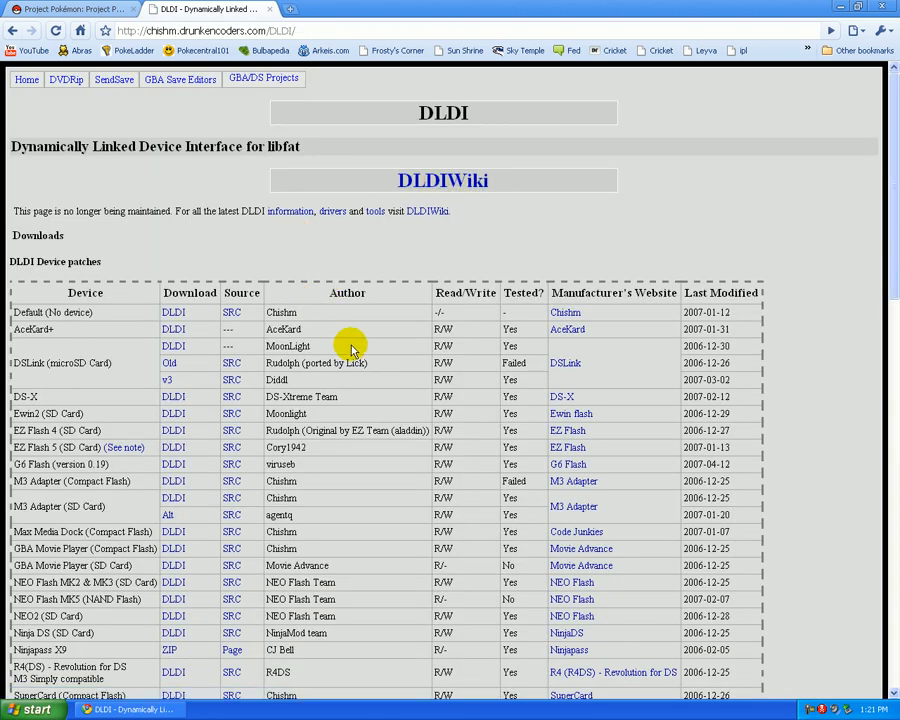
{"action": "mouse_move", "coordinate": [408, 344]}
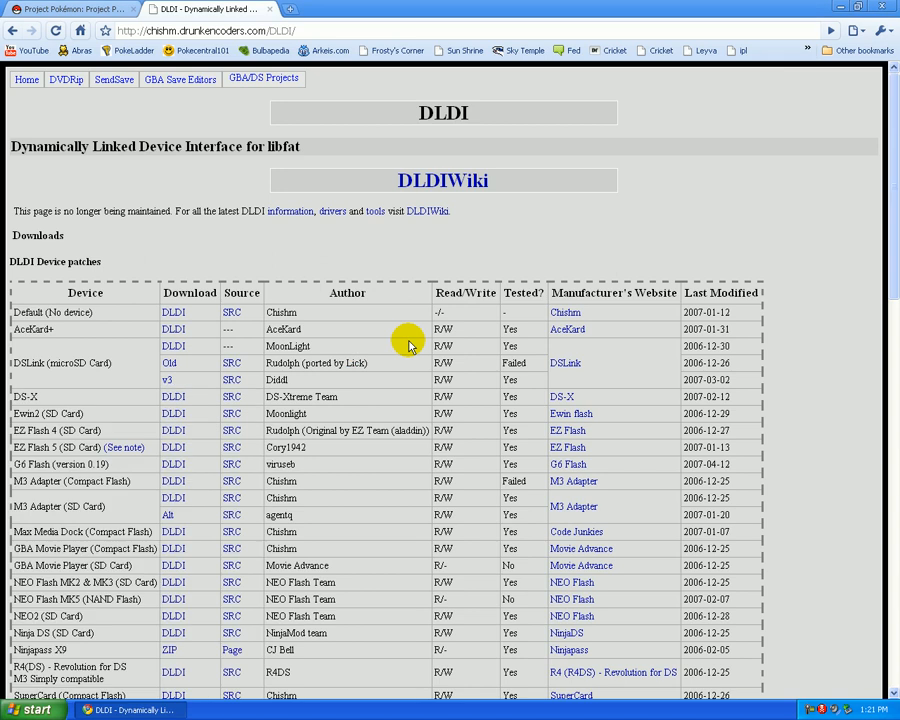
- Find 'acekard' and then 'r4' in the DLDI device patch table
{"action": "key", "text": "ctrl+f"}
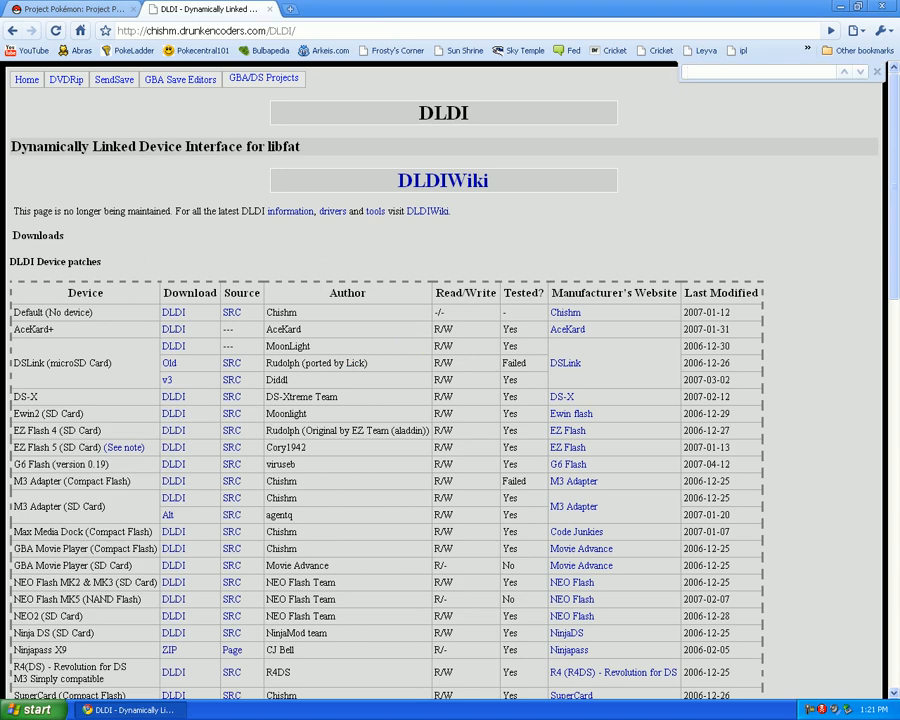
{"action": "type", "text": "ad"}
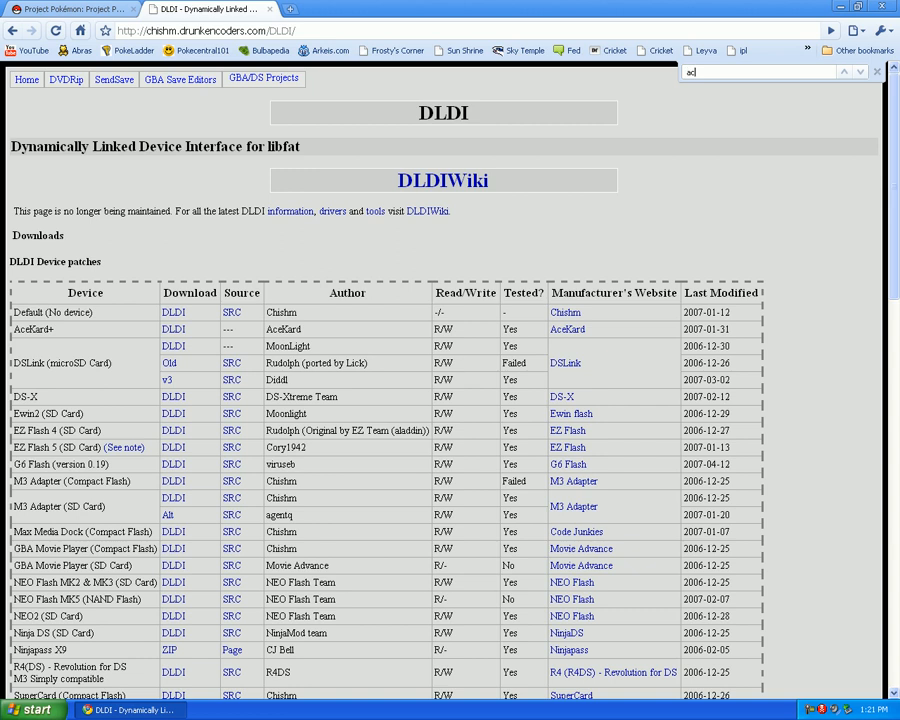
{"action": "type", "text": "cekard"}
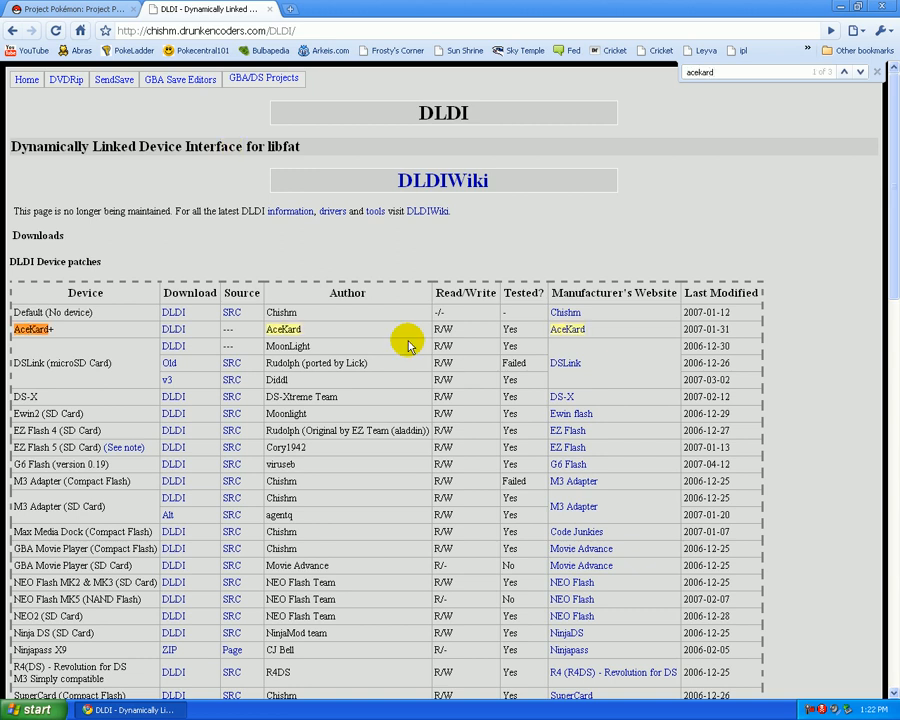
{"action": "left_click", "coordinate": [760, 72]}
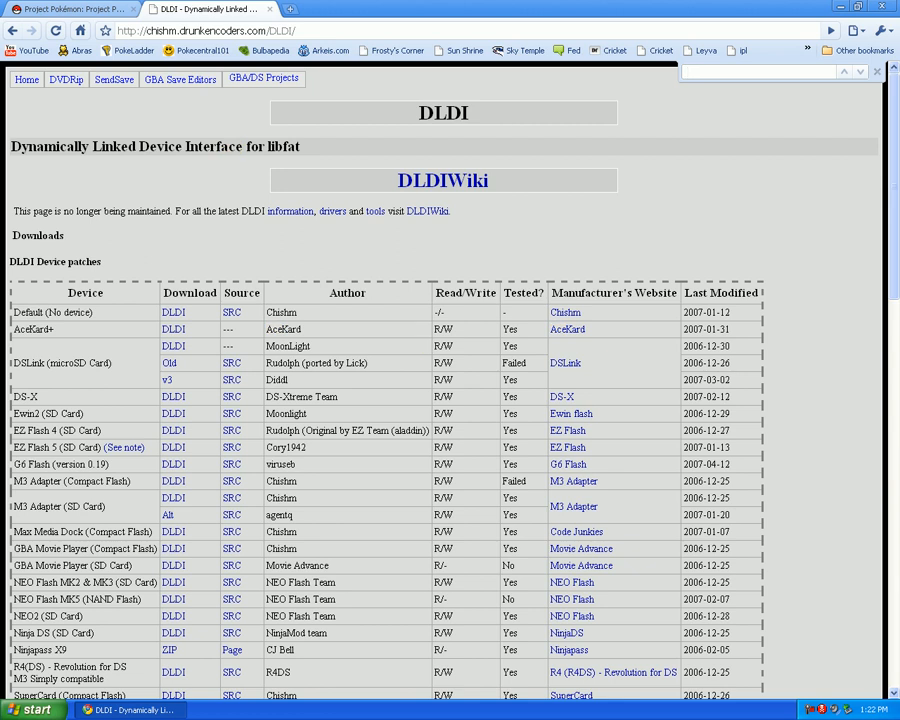
{"action": "type", "text": "r4"}
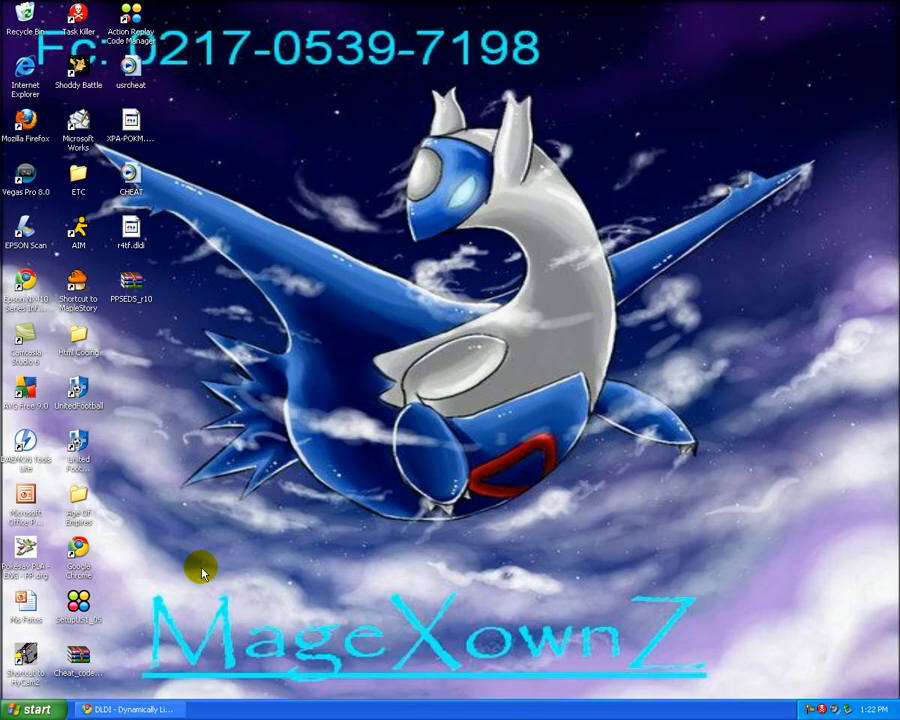
{"action": "left_click", "coordinate": [132, 284]}
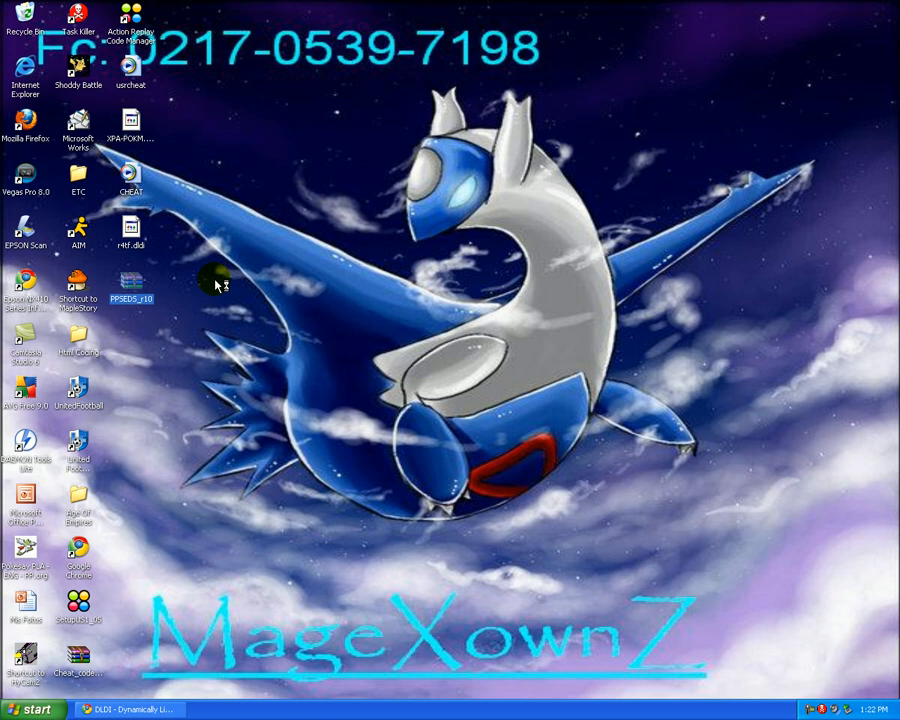
{"action": "mouse_move", "coordinate": [216, 284]}
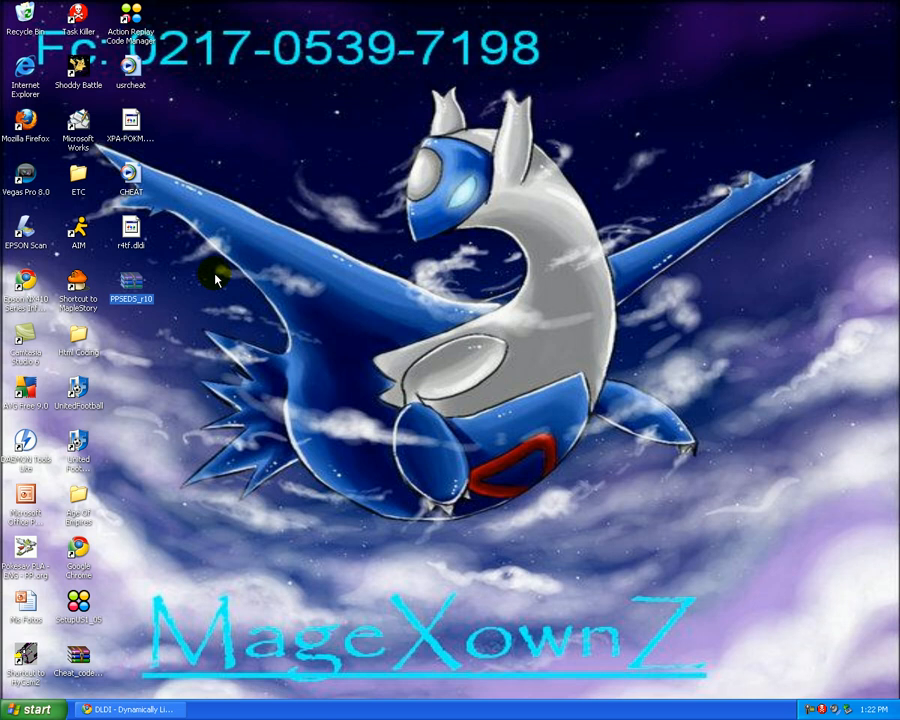
- Open the PPSEDS_r10.7z archive in WinRAR and enter its Output folder
{"action": "double_click", "coordinate": [132, 284]}
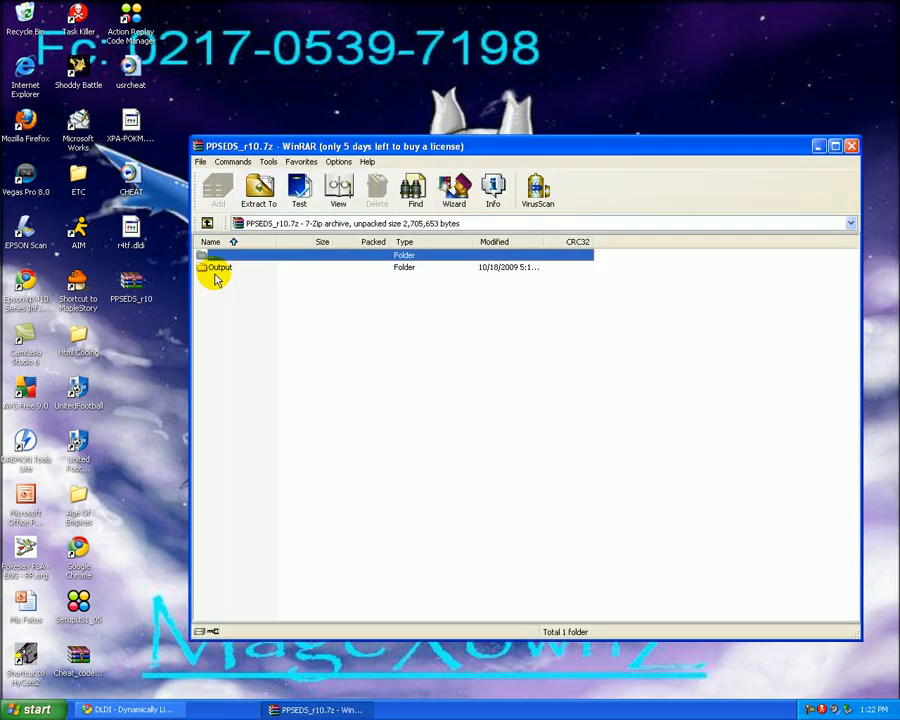
{"action": "left_click", "coordinate": [220, 268]}
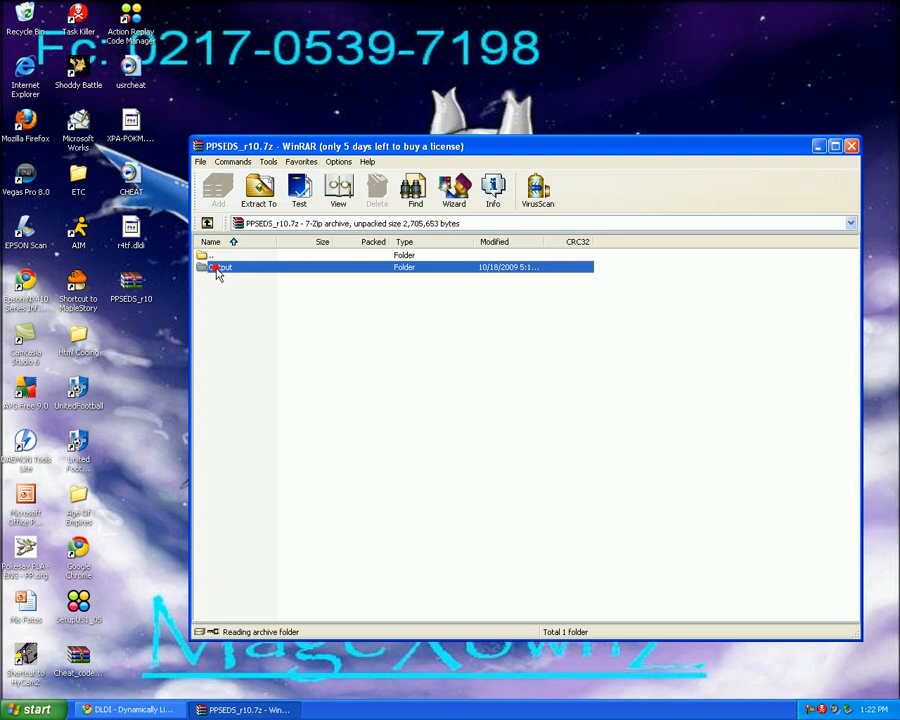
{"action": "double_click", "coordinate": [222, 268]}
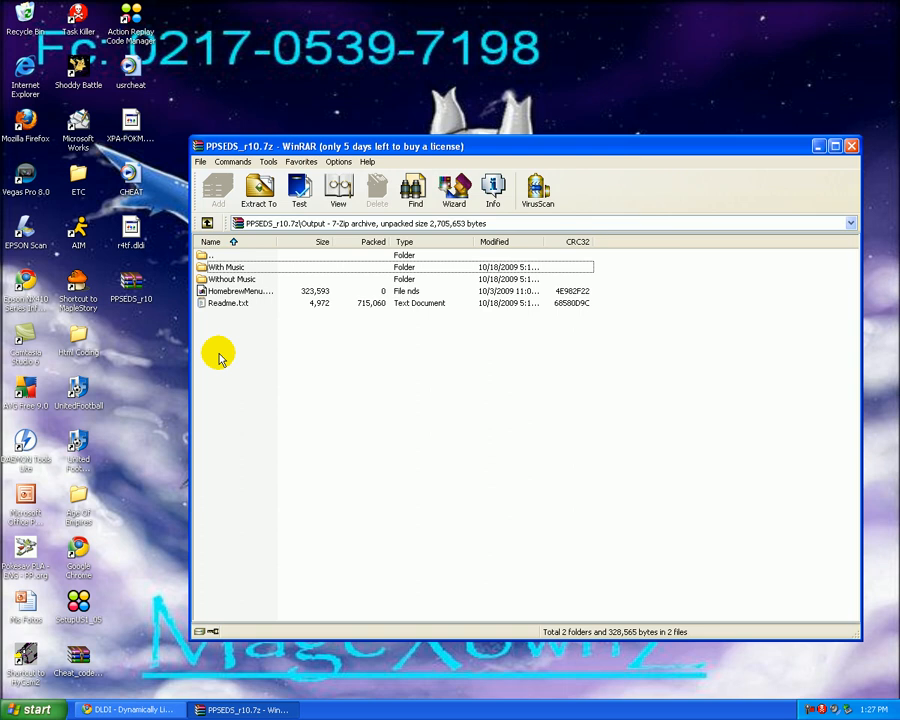
{"action": "mouse_move", "coordinate": [196, 290]}
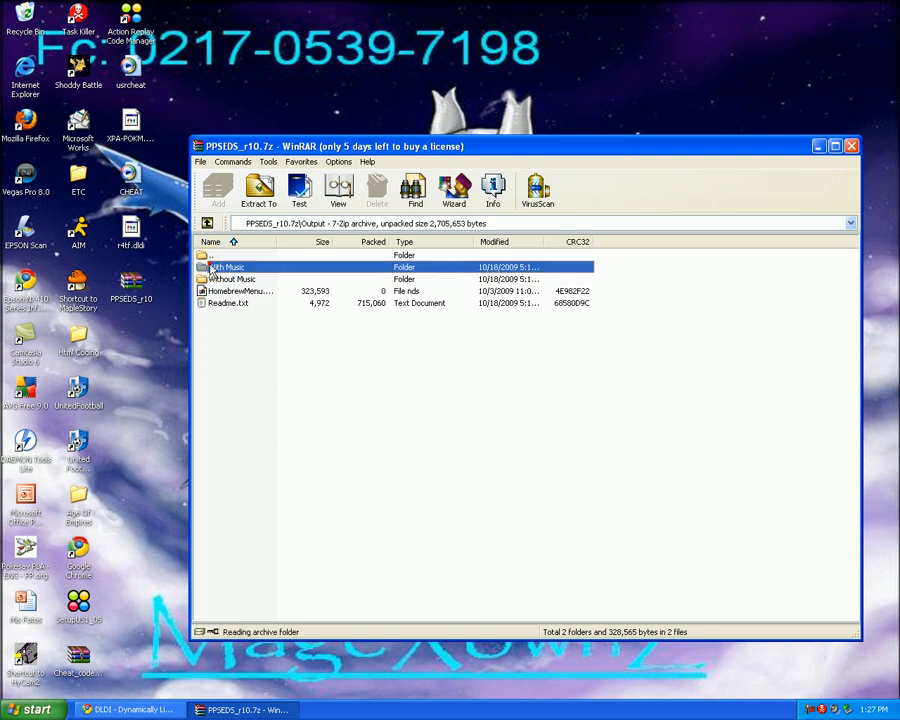
- Open the With Music folder to reveal the PPSEDS.nds file
{"action": "double_click", "coordinate": [230, 268]}
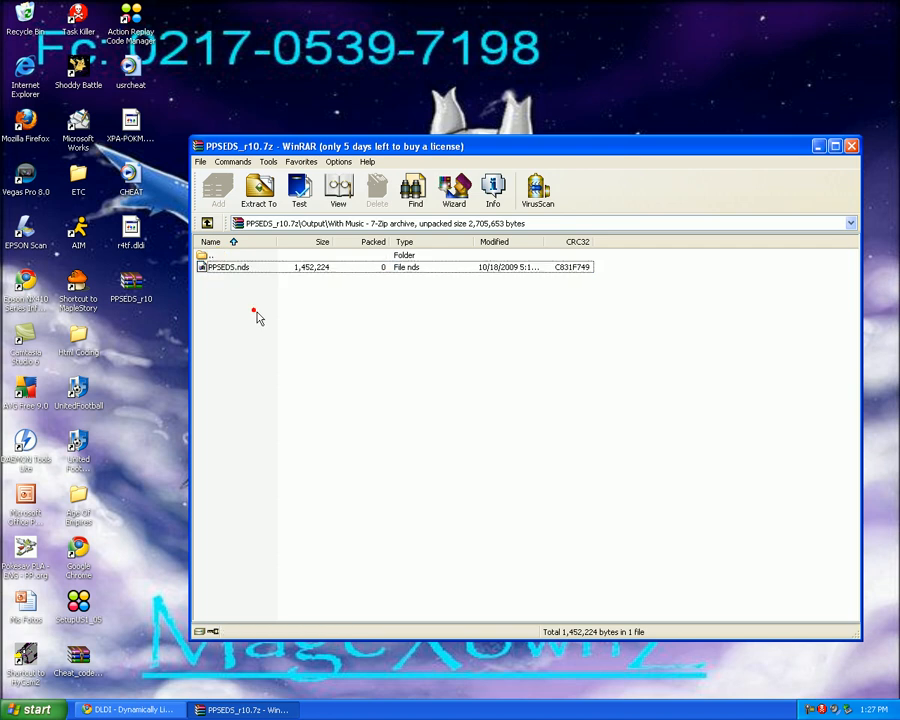
{"action": "mouse_move", "coordinate": [256, 312]}
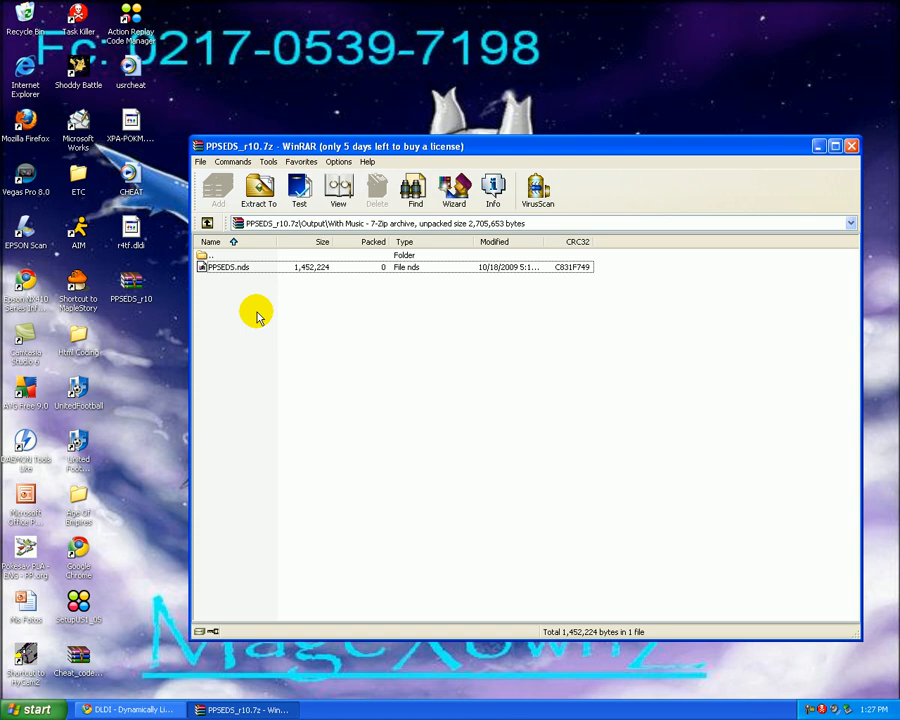
{"action": "mouse_move", "coordinate": [258, 312]}
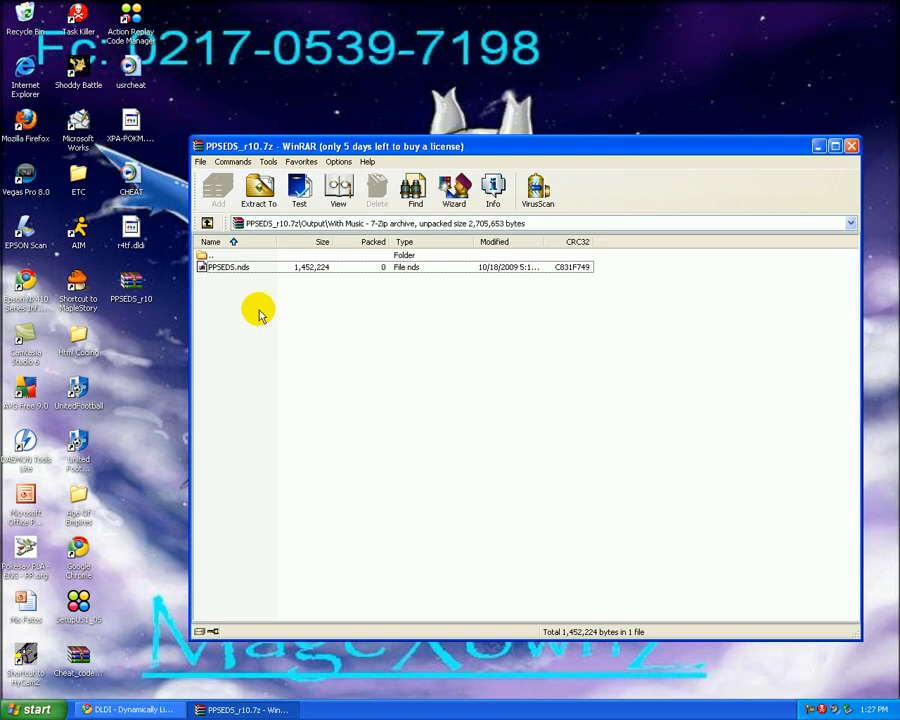